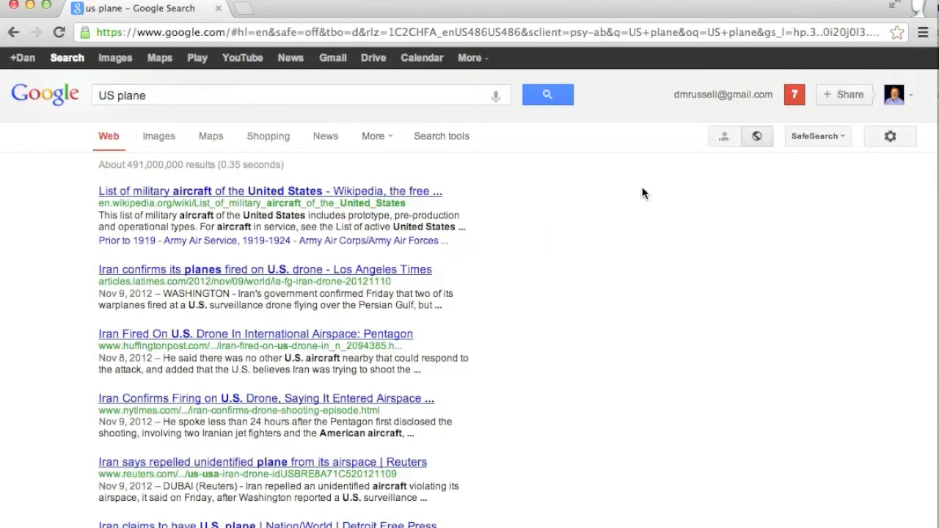
mouse_move(198, 174)
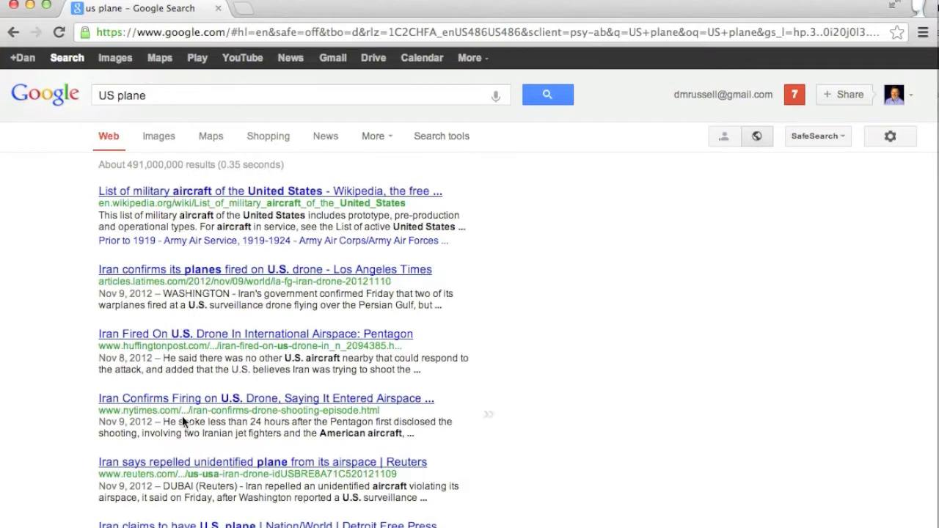
mouse_move(431, 238)
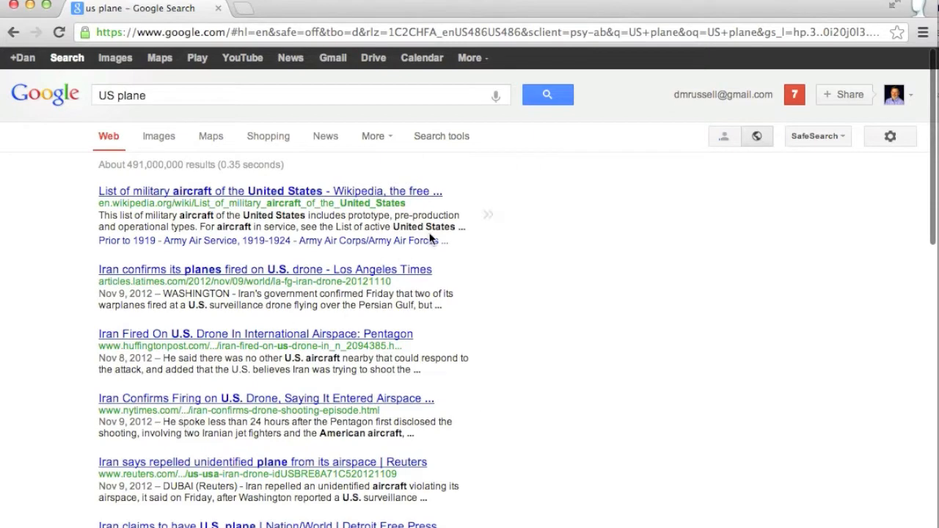
- Scroll down through the 'US plane' results to review the expanded matches
scroll(down, 3)
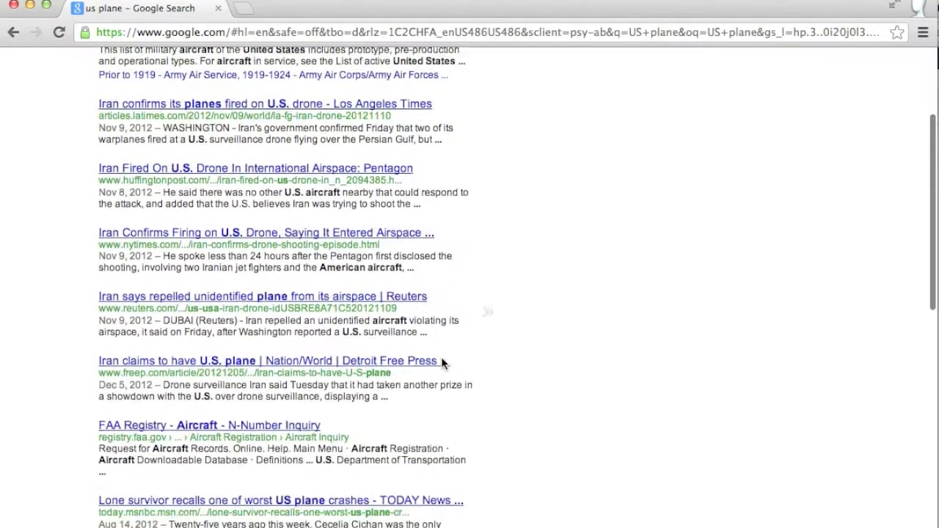
scroll(down, 3)
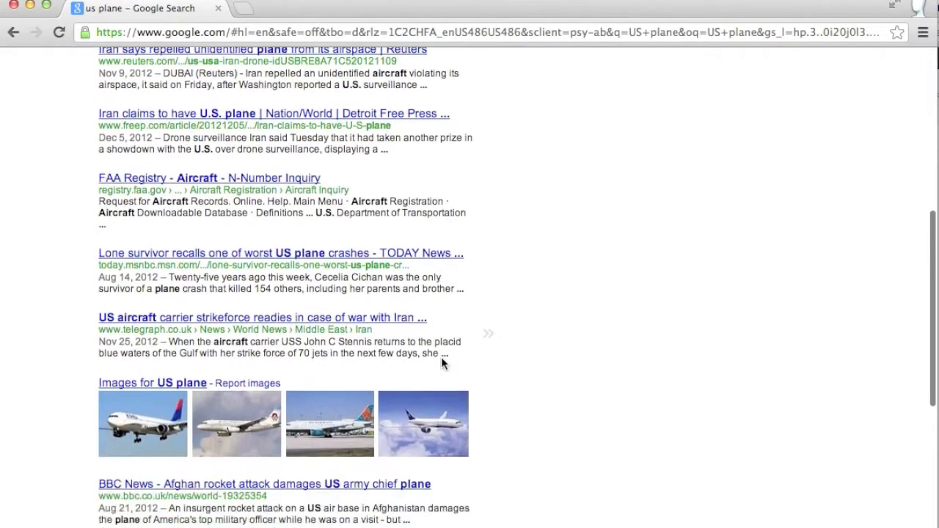
scroll(down, 3)
text(math sci dept)
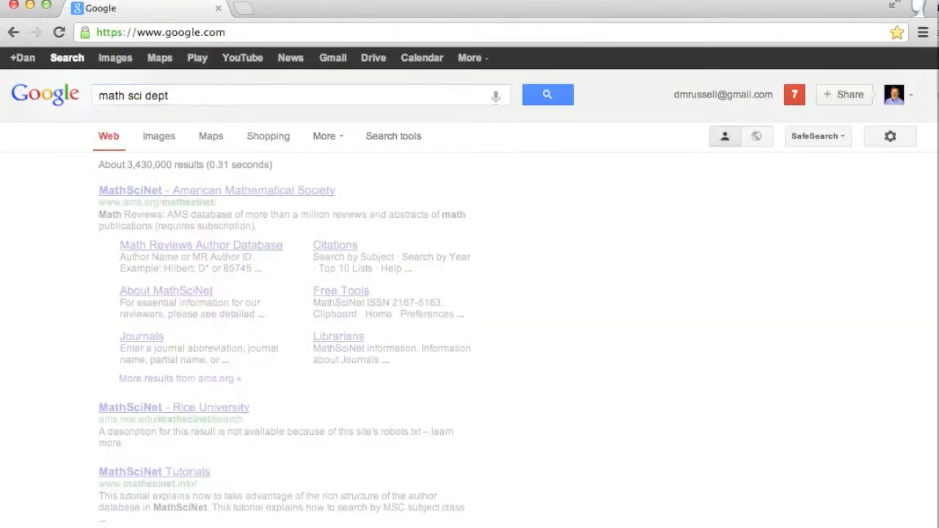
click(547, 94)
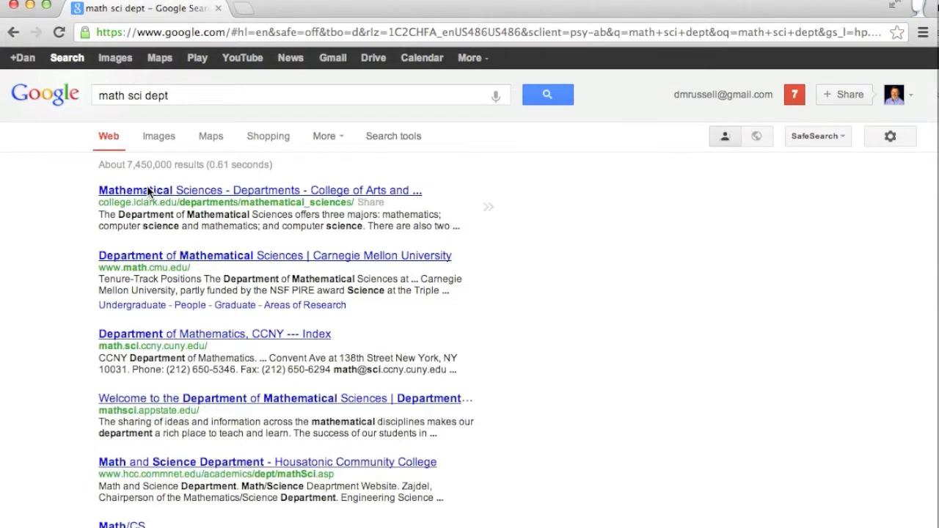
mouse_move(132, 264)
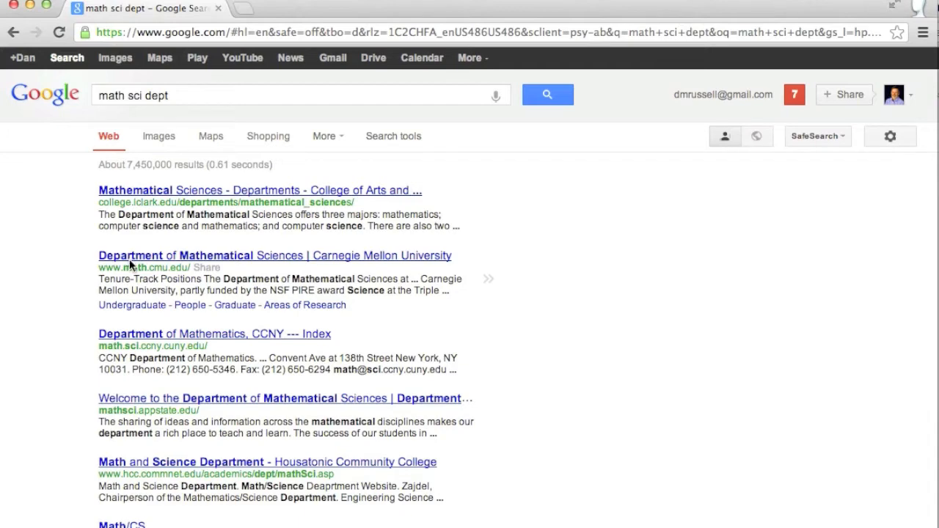
scroll(down, 3)
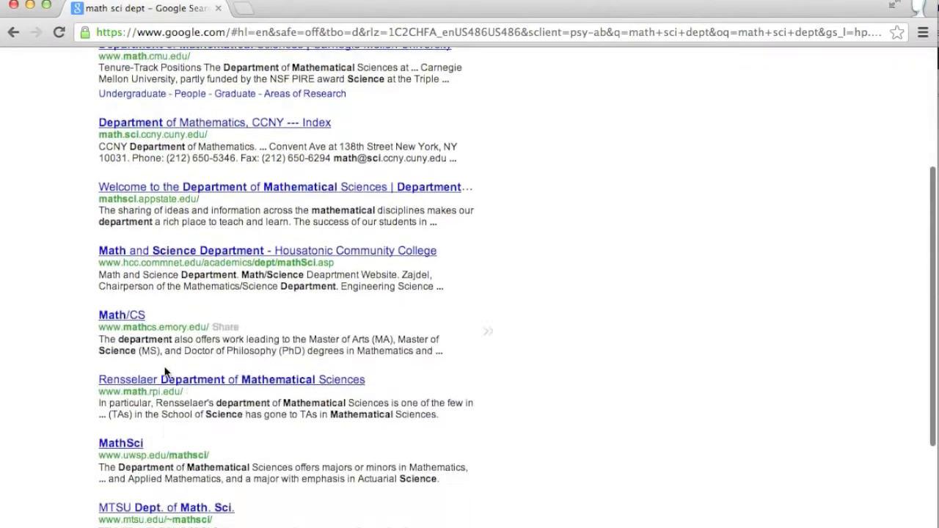
scroll(down, 3)
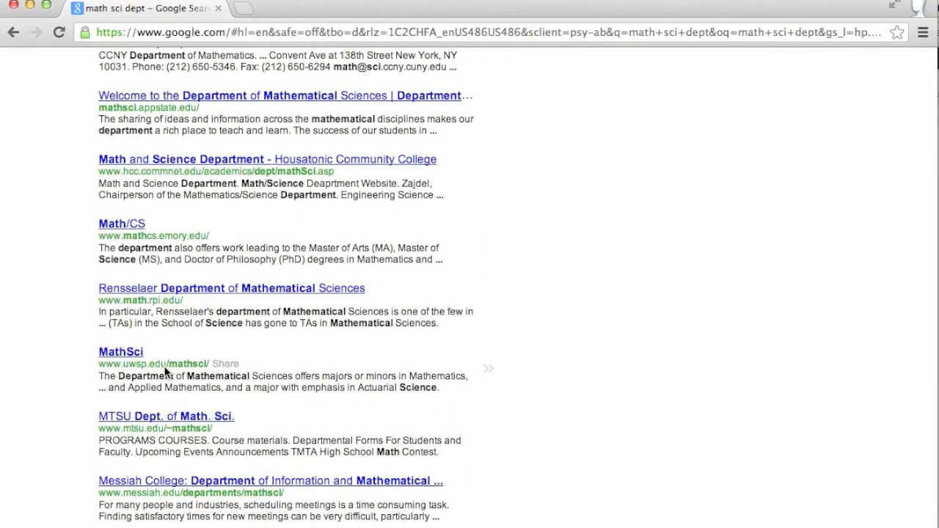
scroll(up, 3)
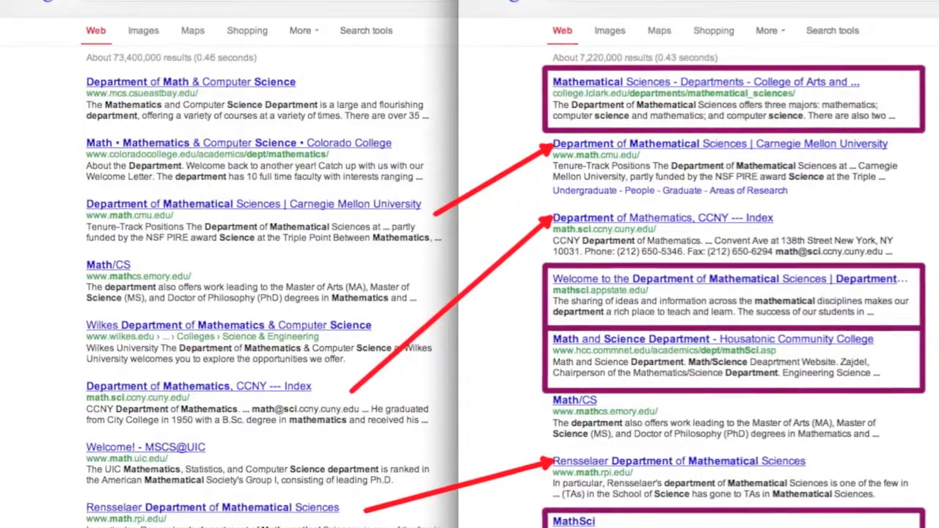
- Scroll down and back up to compare the two side-by-side result lists
scroll(down, 3)
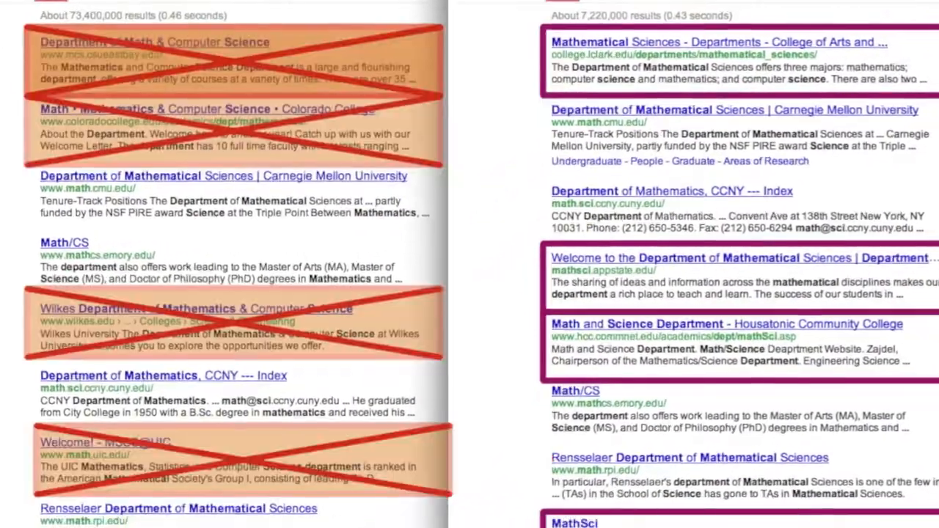
scroll(up, 3)
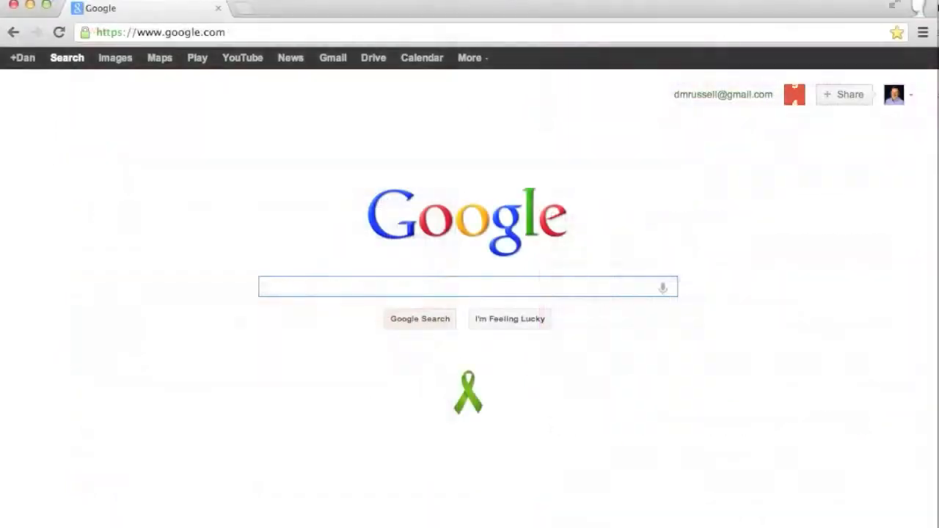
- Search 'euro greece' from the 'euro gree' suggestion and scroll to its related searches
text(euro gree)
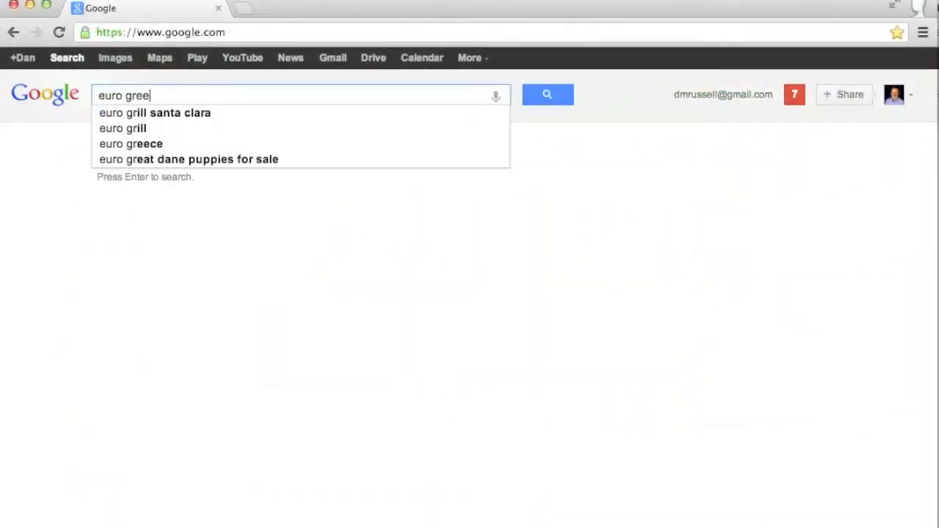
click(130, 144)
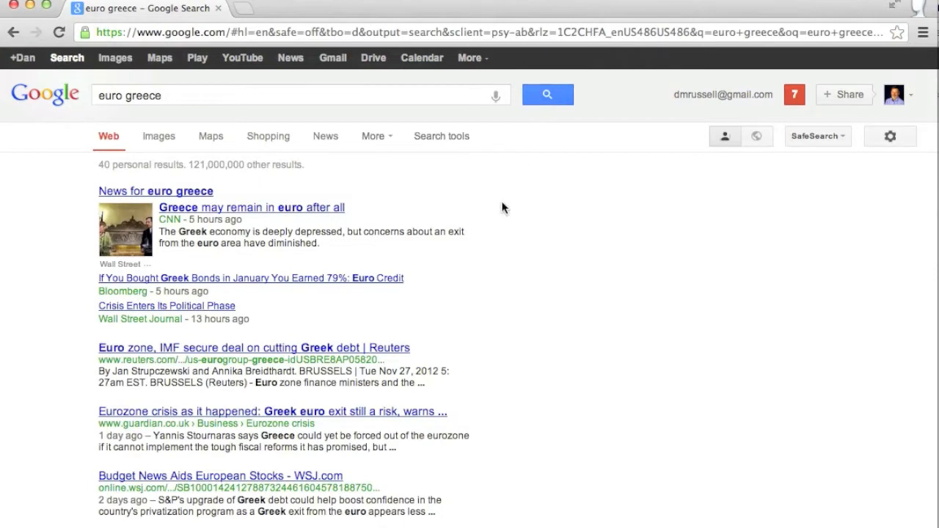
scroll(down, 3)
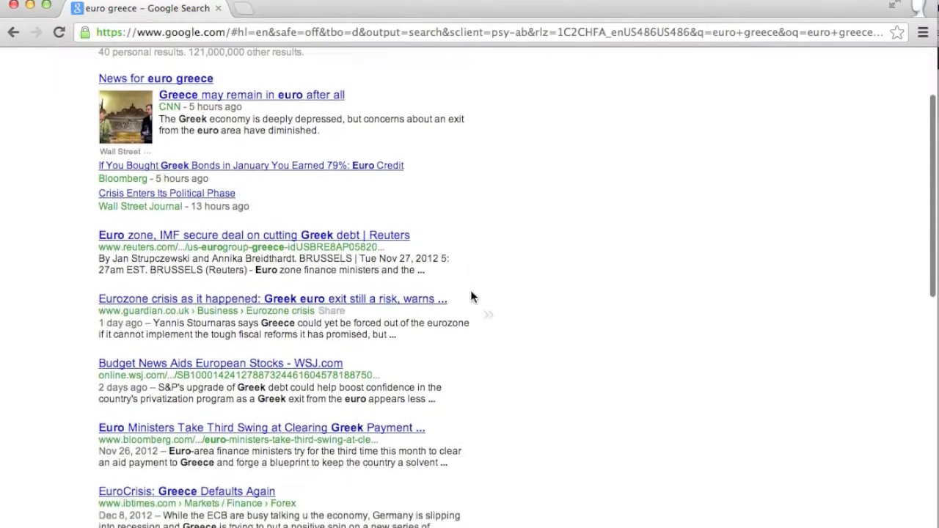
scroll(down, 3)
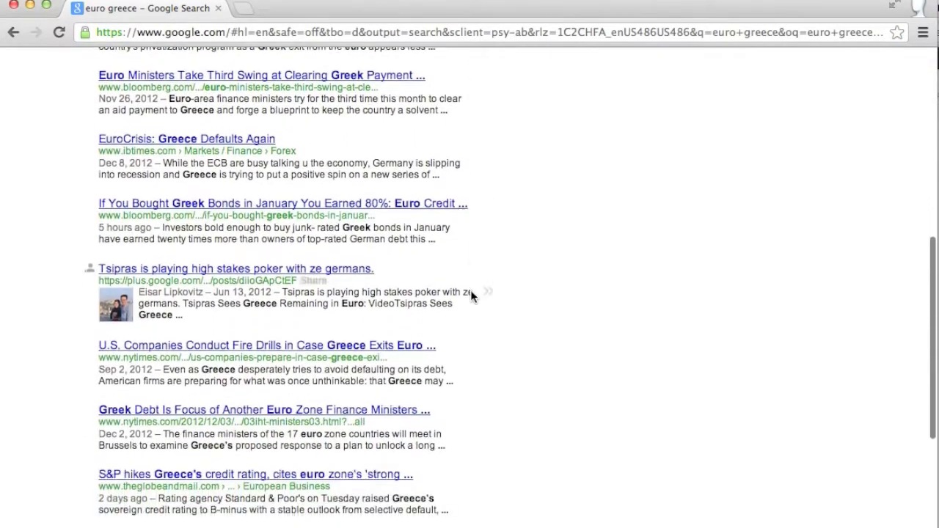
scroll(down, 3)
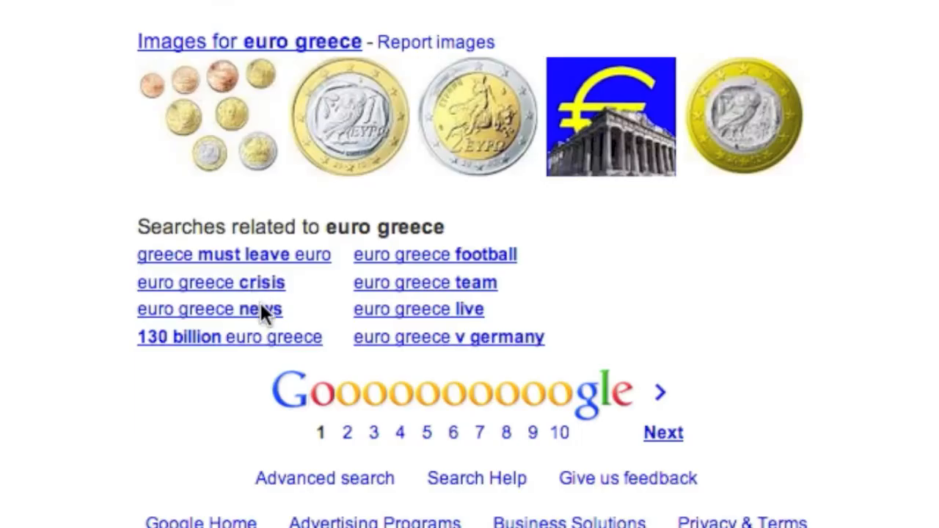
mouse_move(215, 358)
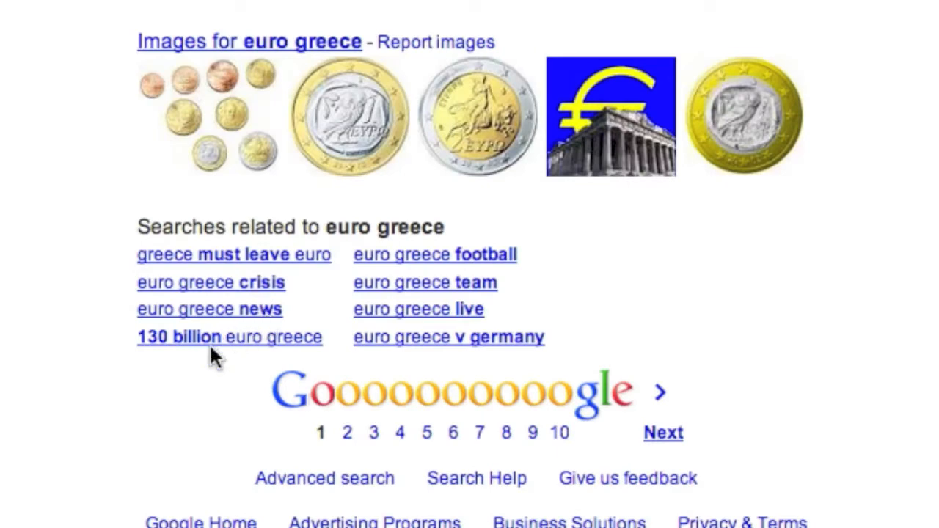